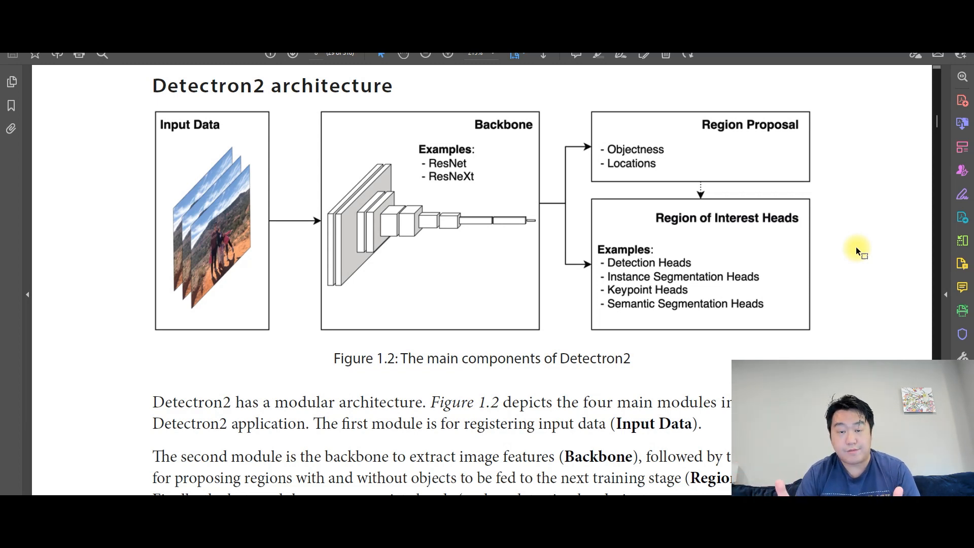
pyautogui.scroll(-3)
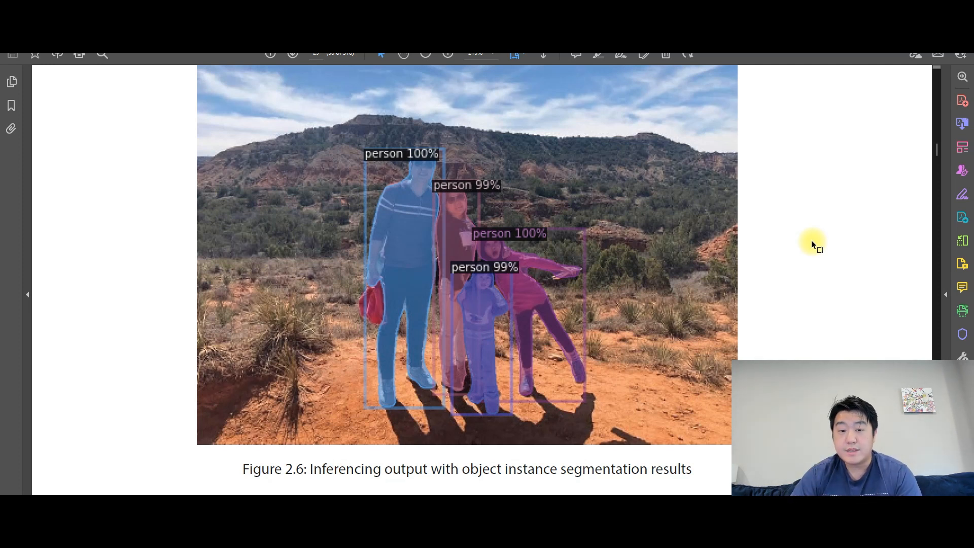
pyautogui.moveTo(403, 246)
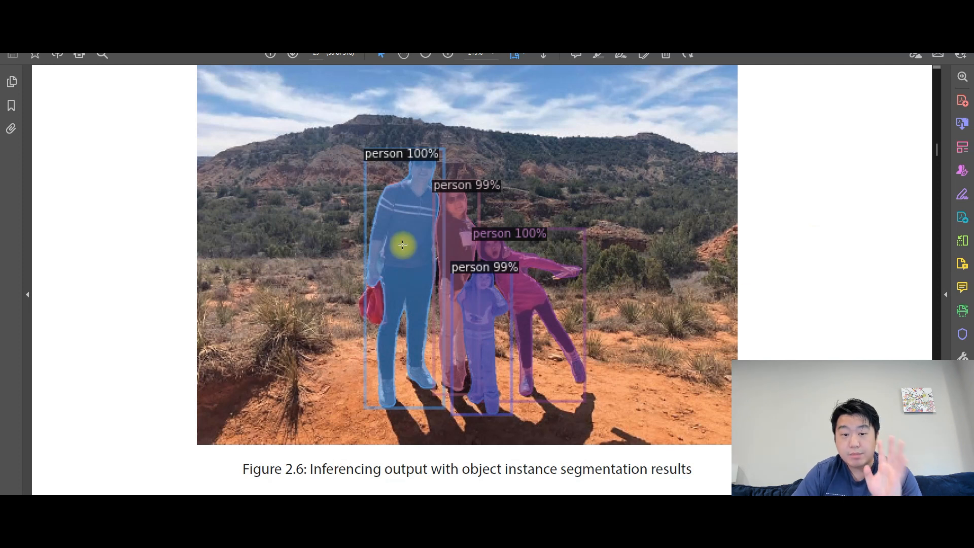
pyautogui.moveTo(485, 290)
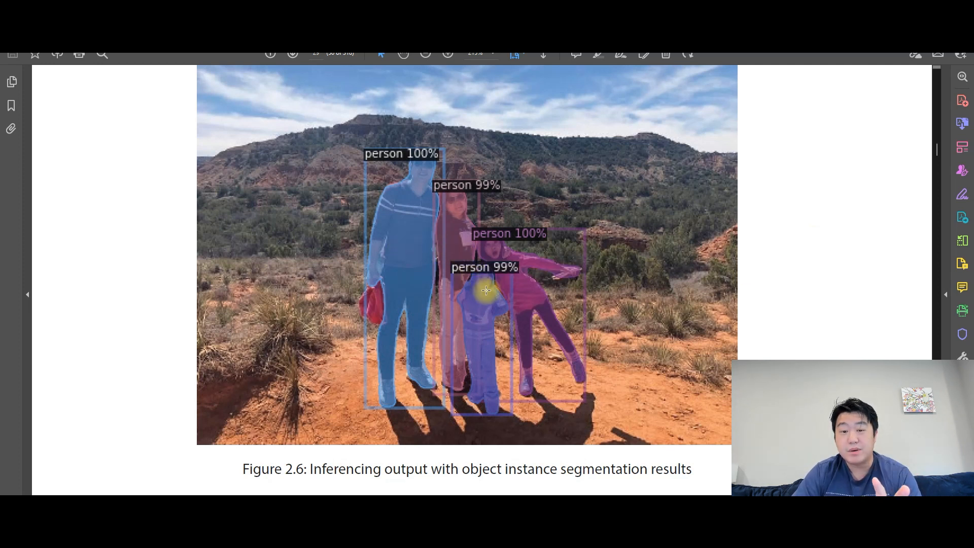
pyautogui.moveTo(524, 286)
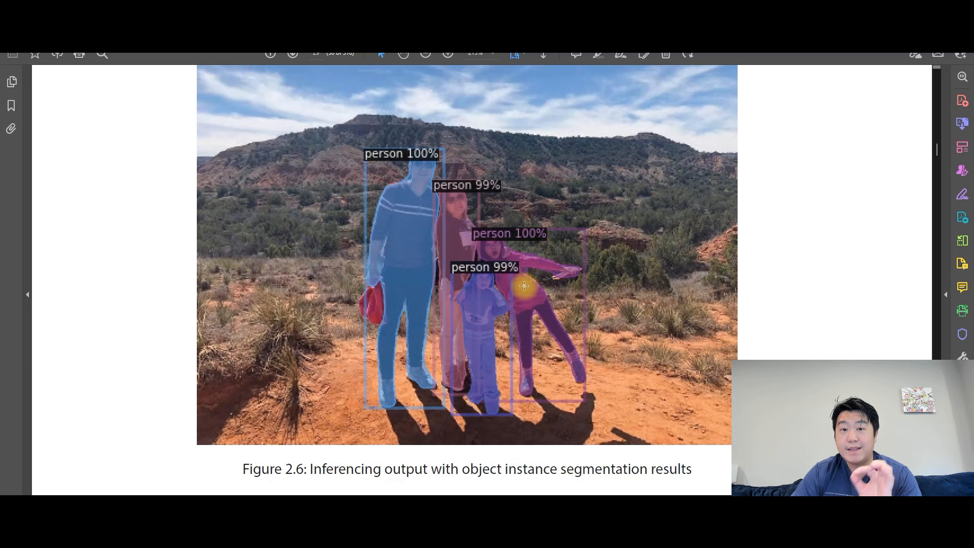